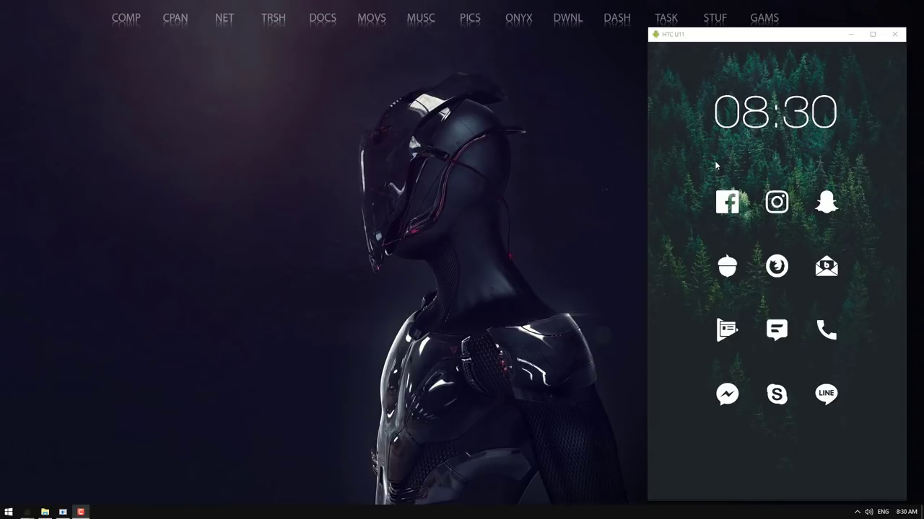
{"action": "mouse_move", "coordinate": [730, 165]}
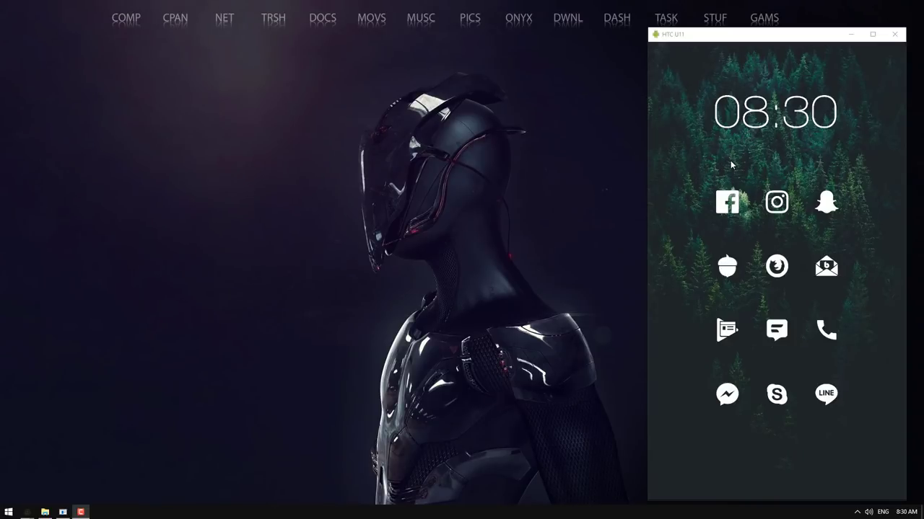
{"action": "mouse_move", "coordinate": [814, 162]}
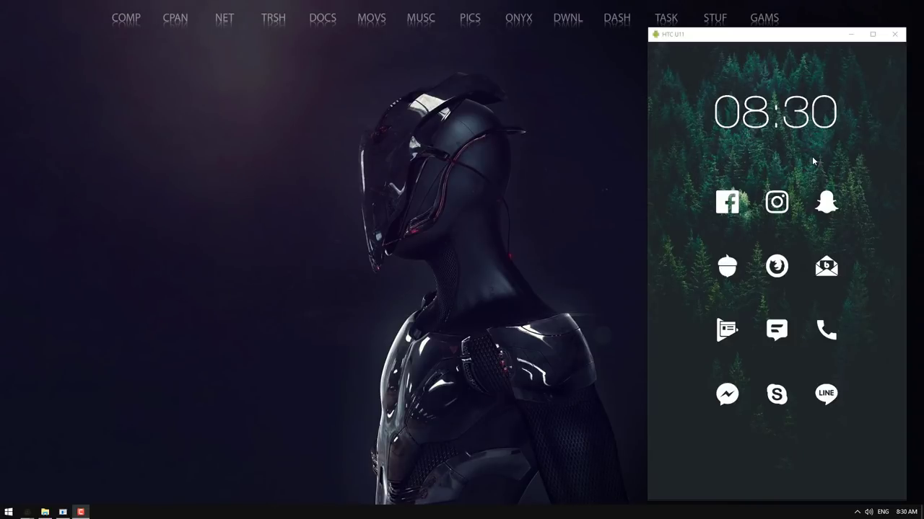
{"action": "mouse_move", "coordinate": [837, 152]}
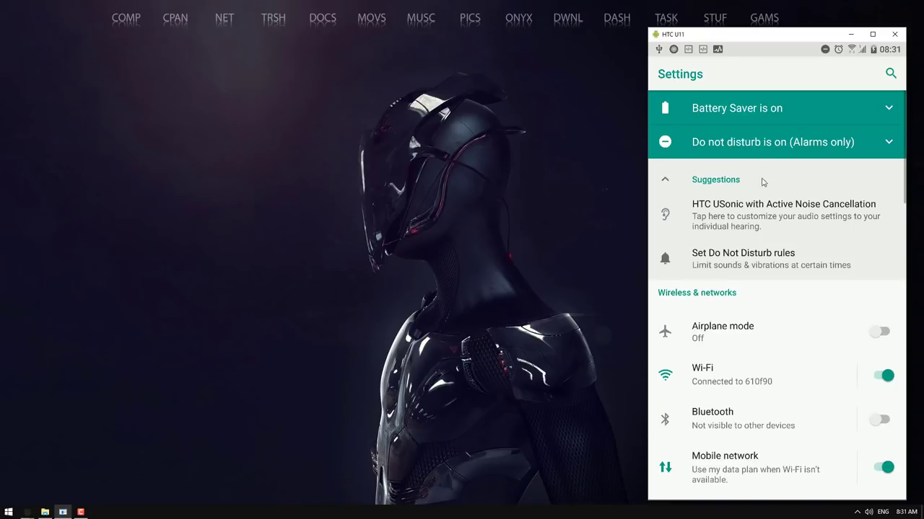
{"action": "mouse_move", "coordinate": [708, 205]}
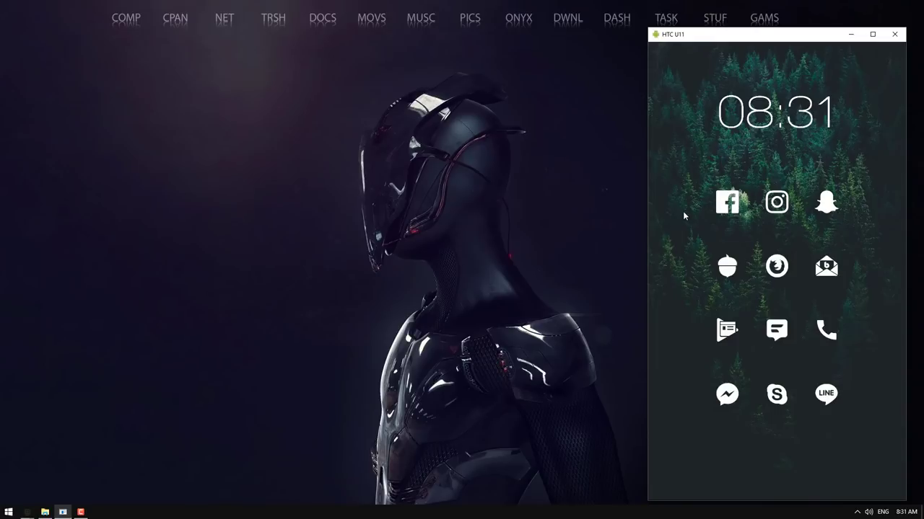
{"action": "mouse_move", "coordinate": [706, 225]}
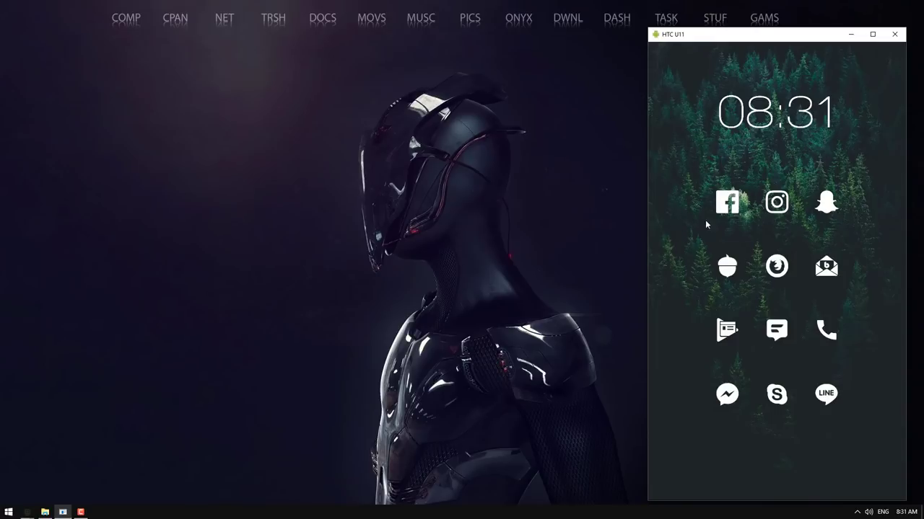
Tap the Build number under About > Software information until Developer options appears in Settings.
{"action": "left_click", "coordinate": [872, 34]}
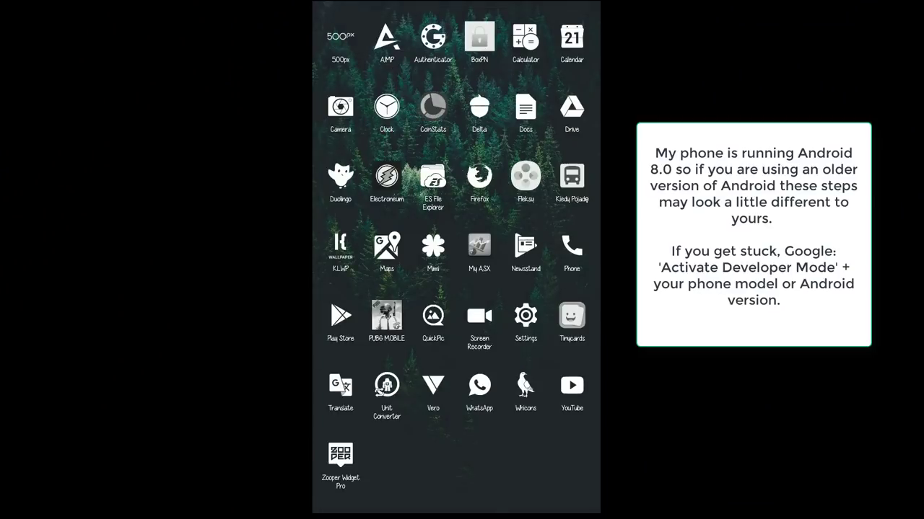
{"action": "left_click", "coordinate": [525, 315]}
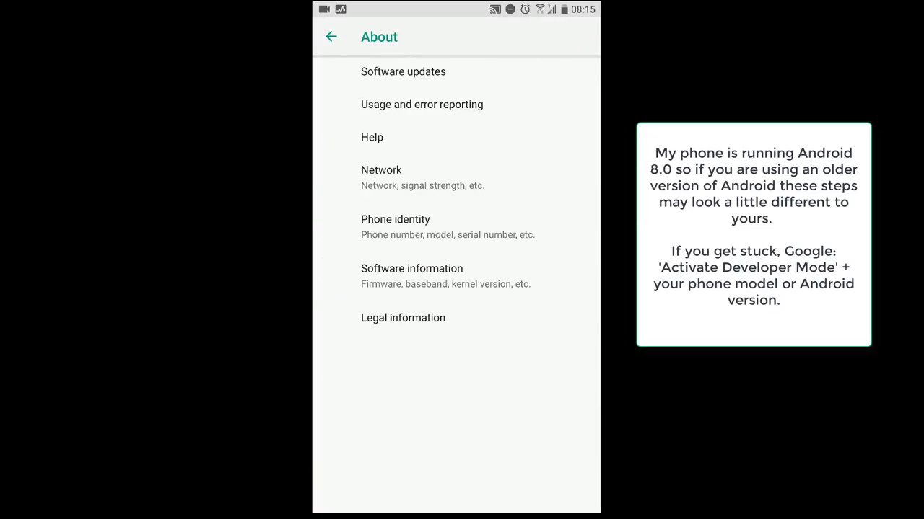
{"action": "left_click", "coordinate": [411, 276]}
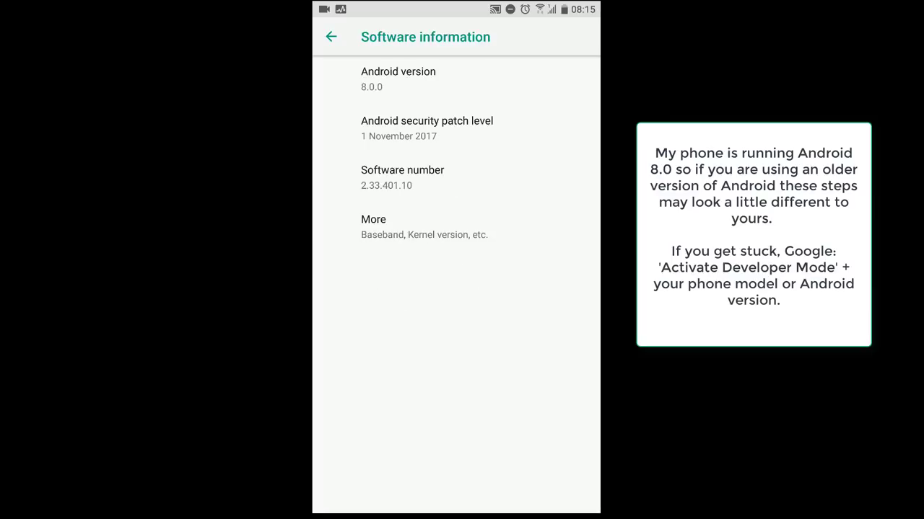
{"action": "left_click", "coordinate": [372, 225]}
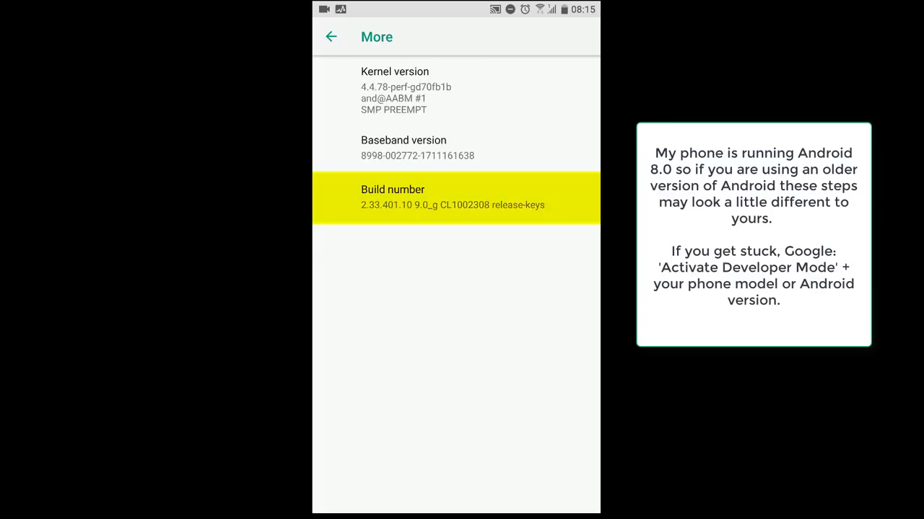
{"action": "left_click", "coordinate": [456, 196]}
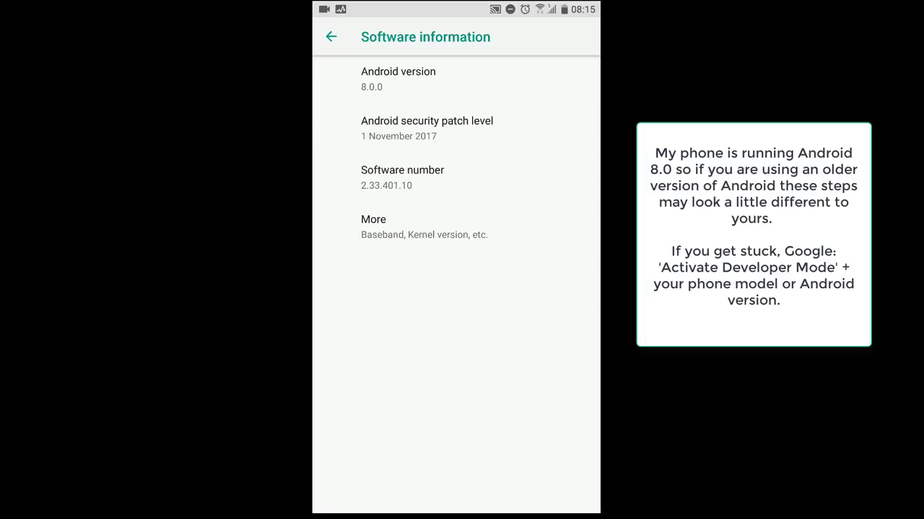
{"action": "left_click", "coordinate": [331, 36]}
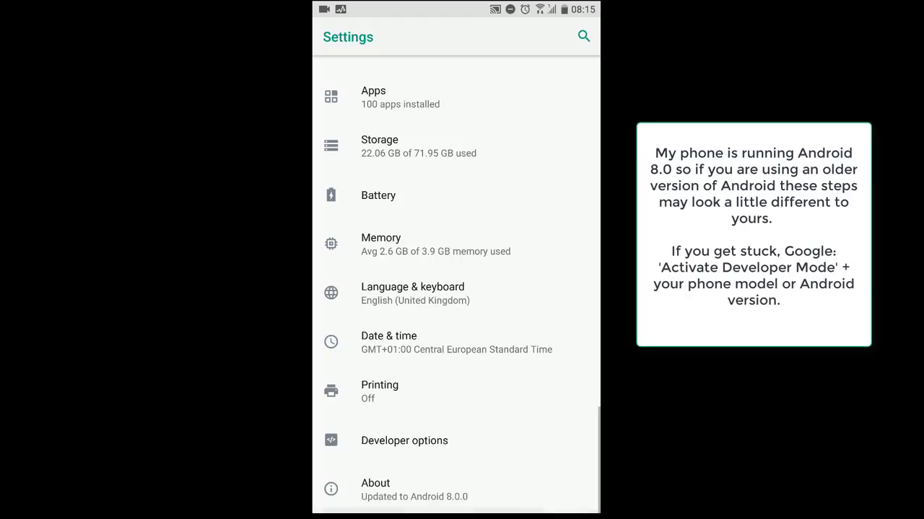
{"action": "left_click", "coordinate": [404, 440]}
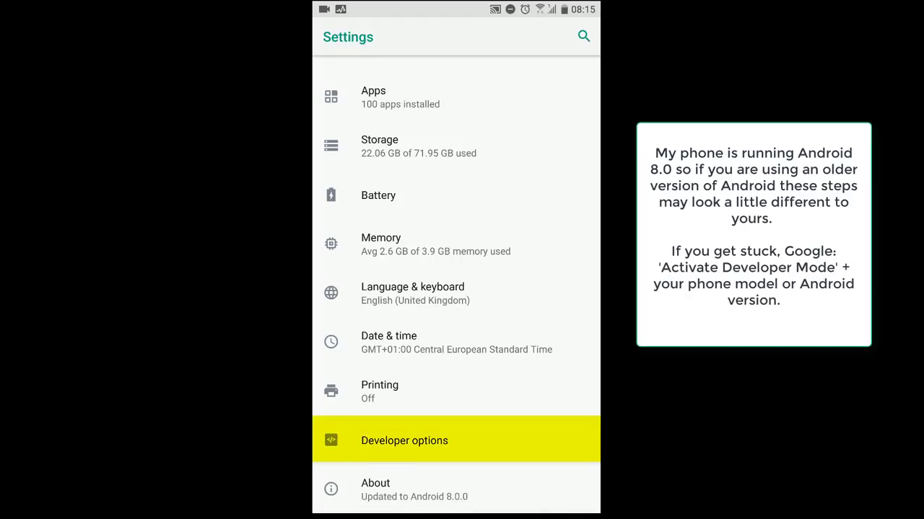
Enable USB debugging in Developer options and confirm the Allow USB debugging prompt.
{"action": "left_click", "coordinate": [404, 440]}
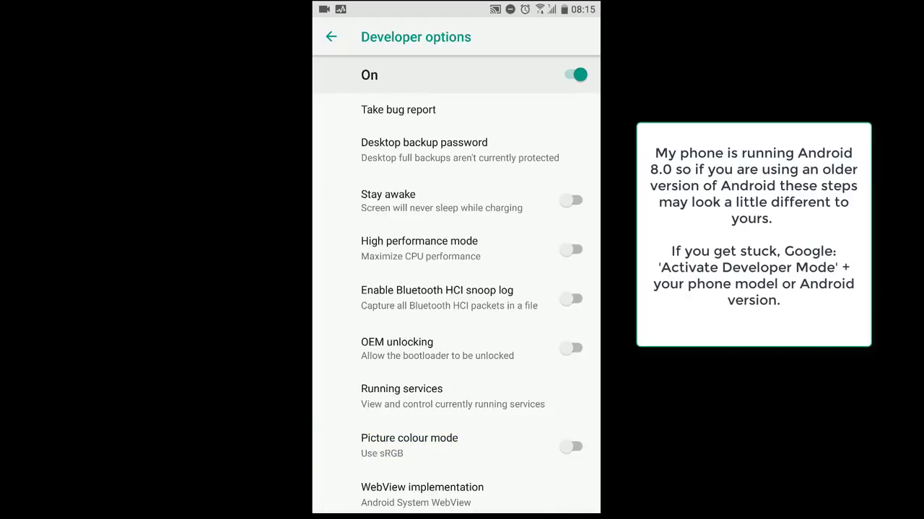
{"action": "scroll", "scroll_direction": "down", "scroll_amount": 3}
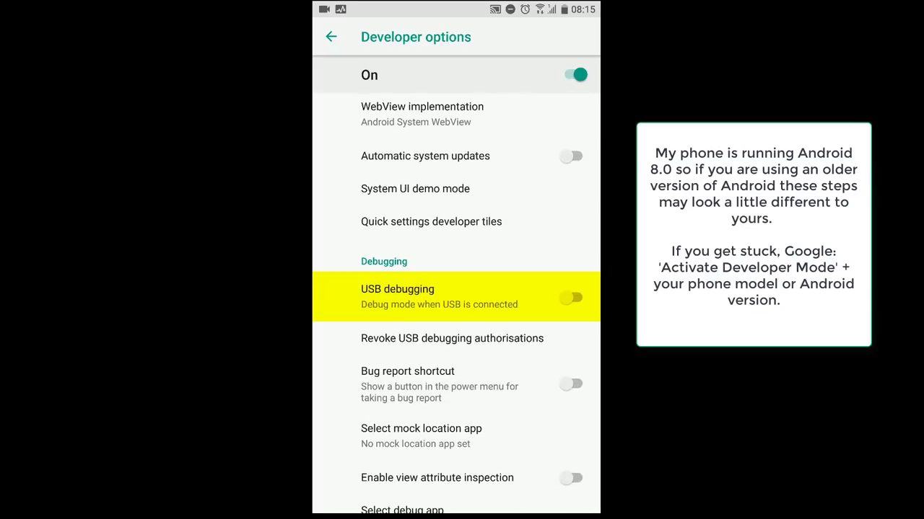
{"action": "left_click", "coordinate": [570, 297]}
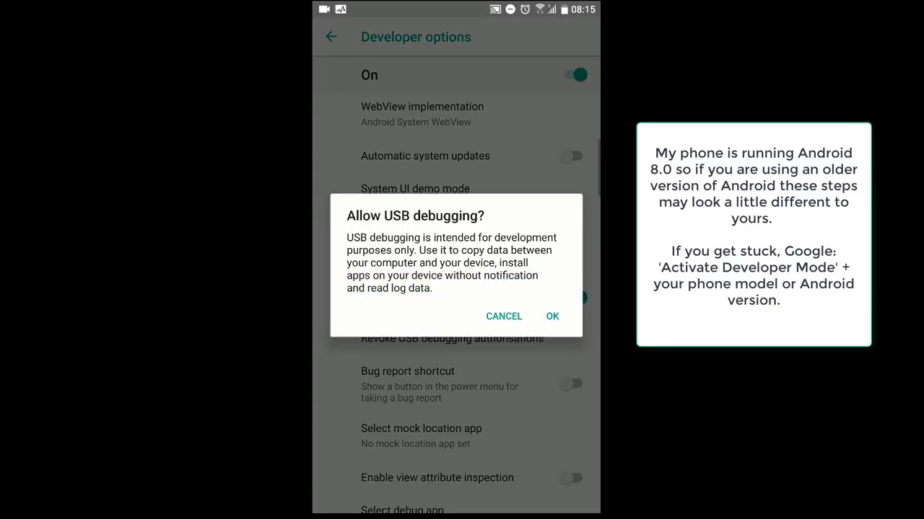
{"action": "left_click", "coordinate": [551, 316]}
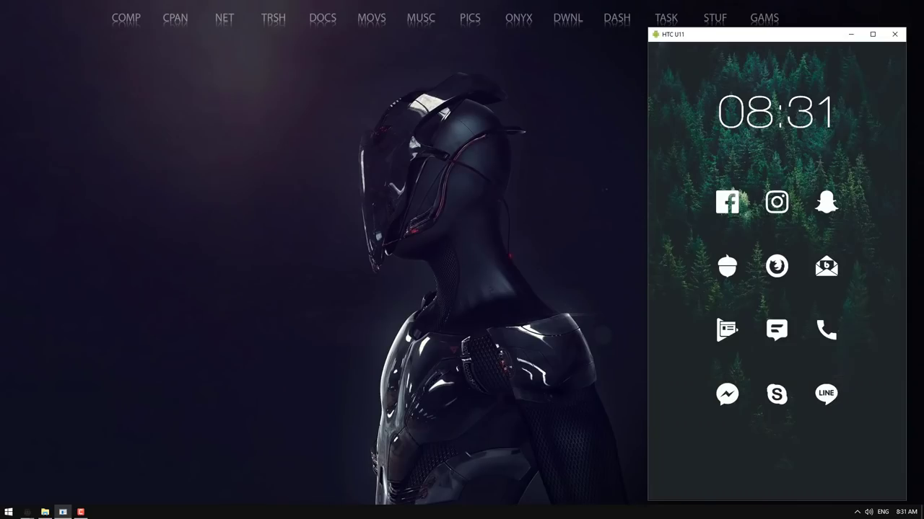
Close the mirror window, read the XDA Windows ADB Setup step and view the scrcpy v1.1 releases page.
{"action": "left_click", "coordinate": [894, 35]}
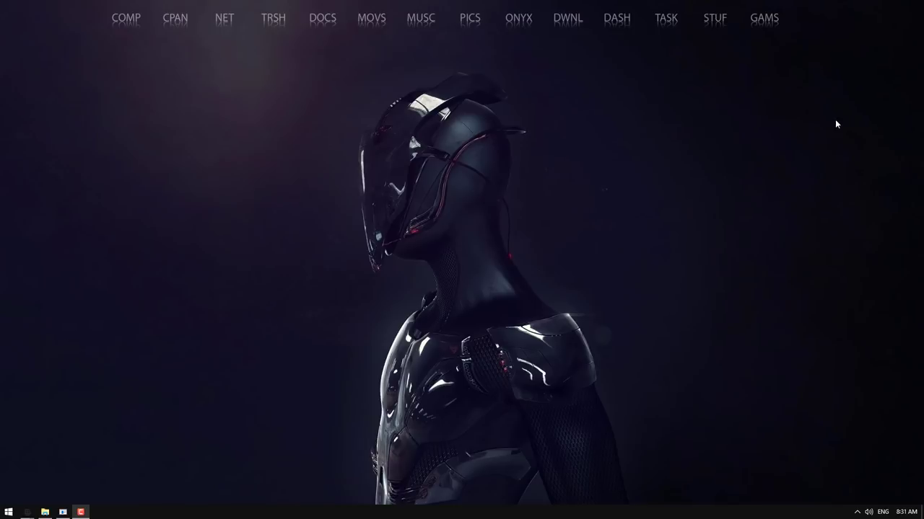
{"action": "mouse_move", "coordinate": [81, 478]}
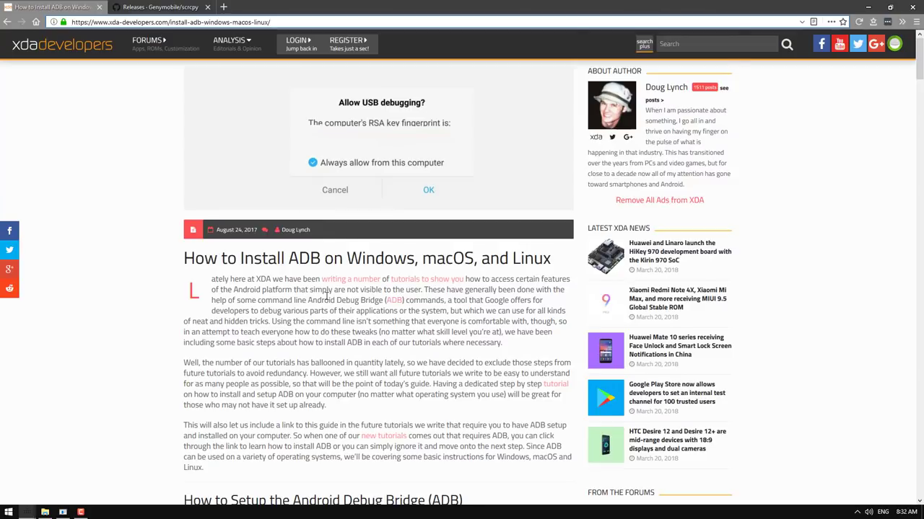
{"action": "scroll", "scroll_direction": "down", "scroll_amount": 3}
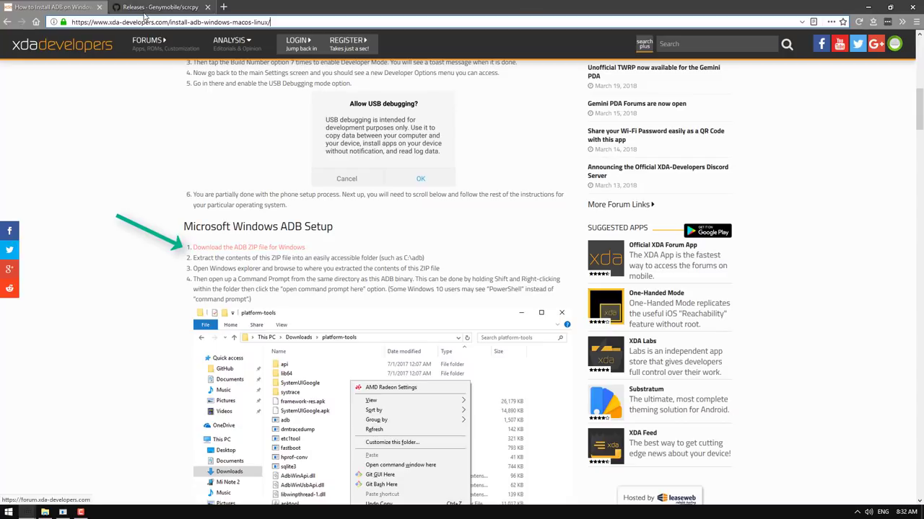
{"action": "left_click", "coordinate": [160, 7]}
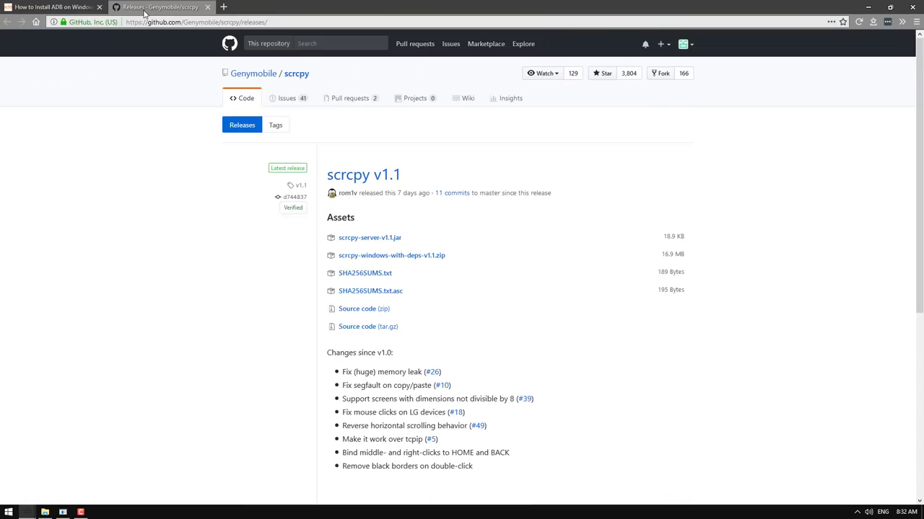
{"action": "mouse_move", "coordinate": [415, 171]}
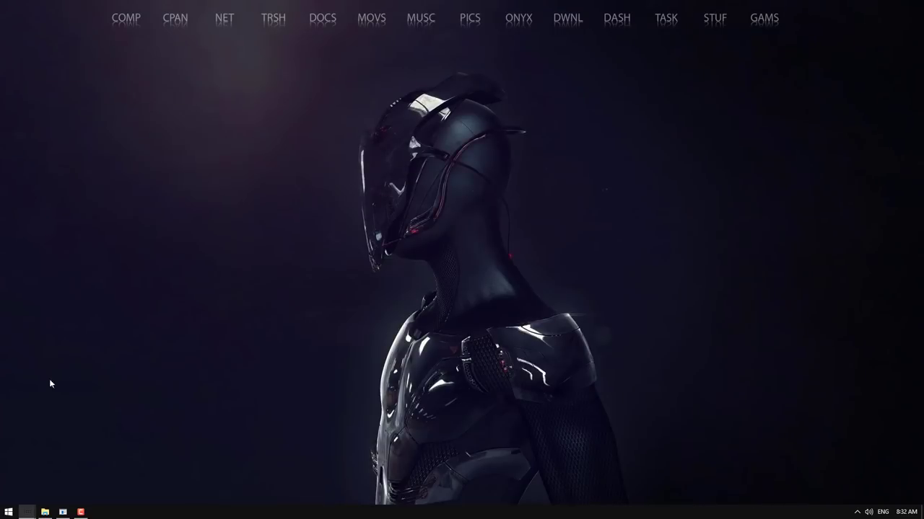
Create an adb folder in Downloads holding the platform-tools zip and its extracted platform-tools folder.
{"action": "left_click", "coordinate": [45, 511]}
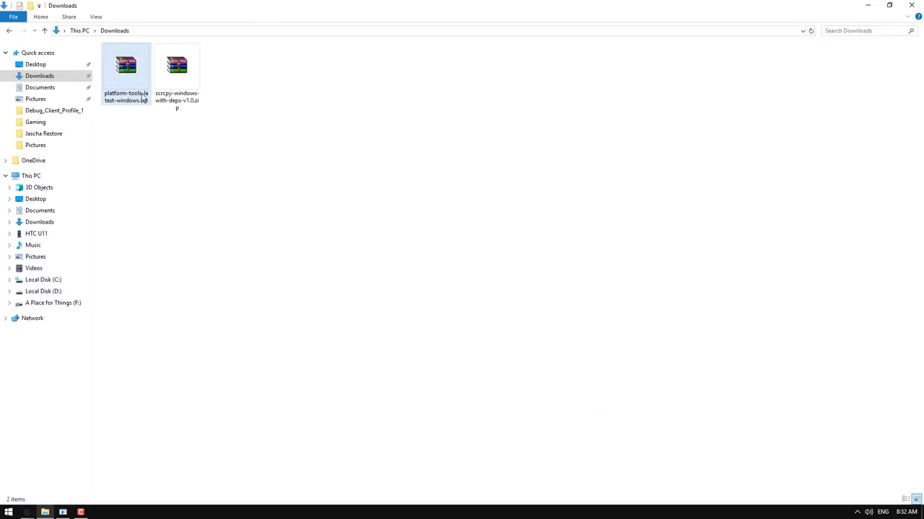
{"action": "left_click", "coordinate": [126, 65]}
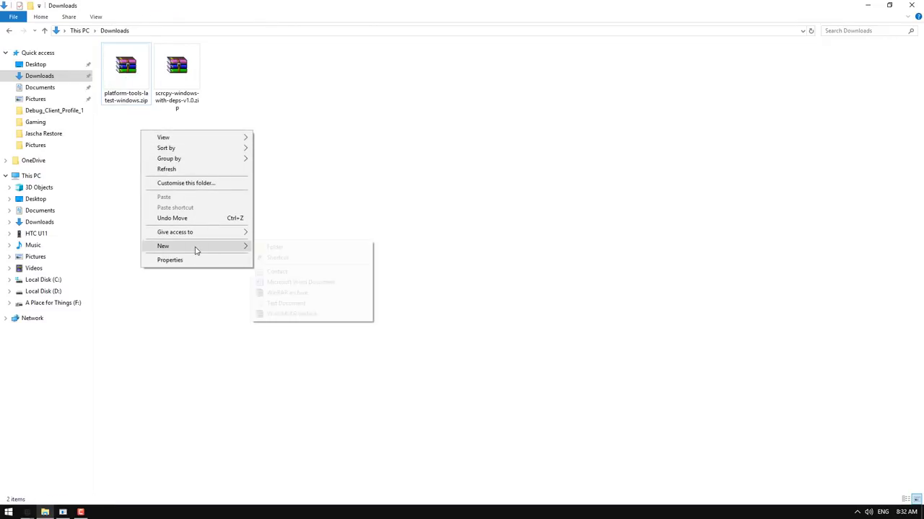
{"action": "left_click", "coordinate": [274, 247]}
{"action": "type", "text": "adb"}
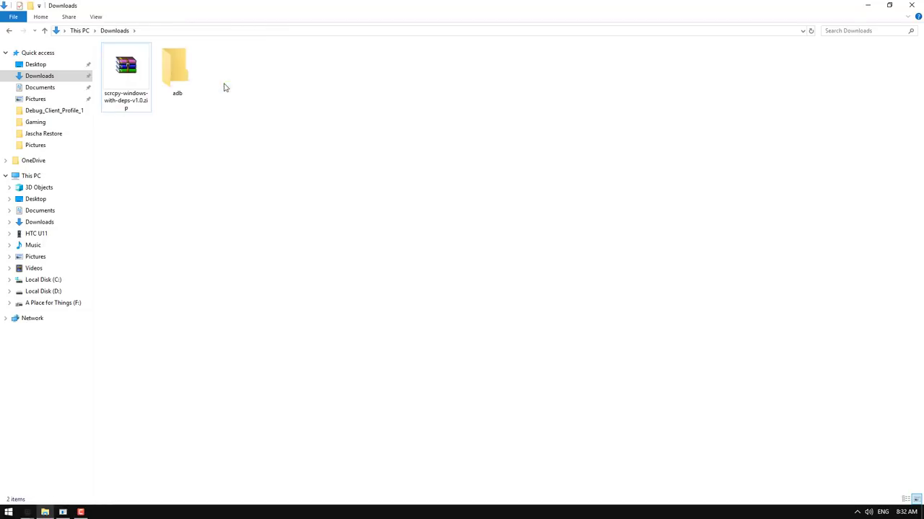
{"action": "double_click", "coordinate": [176, 70]}
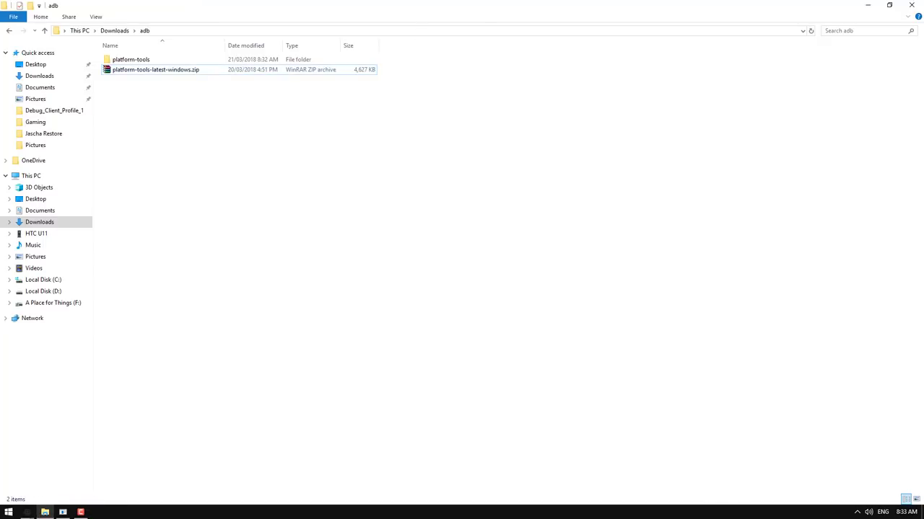
{"action": "double_click", "coordinate": [131, 60]}
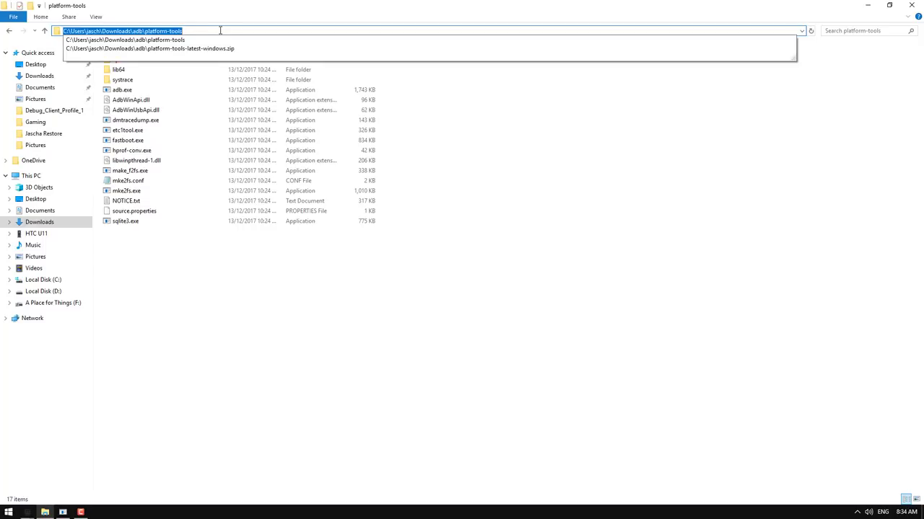
Launch Command Prompt at the platform-tools path via cmd in the address bar.
{"action": "type", "text": "cmd"}
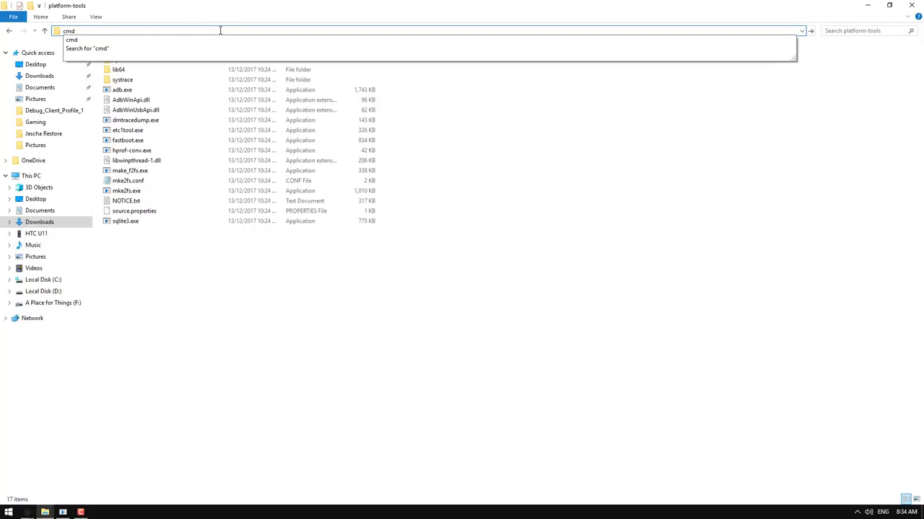
{"action": "key", "text": "Enter"}
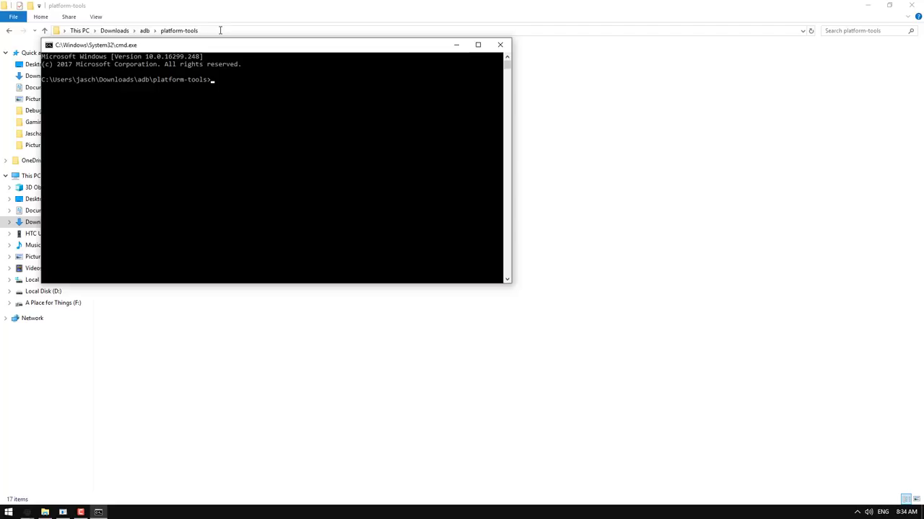
Run adb devices to confirm the phone is listed as attached, then close the prompt.
{"action": "type", "text": "adb"}
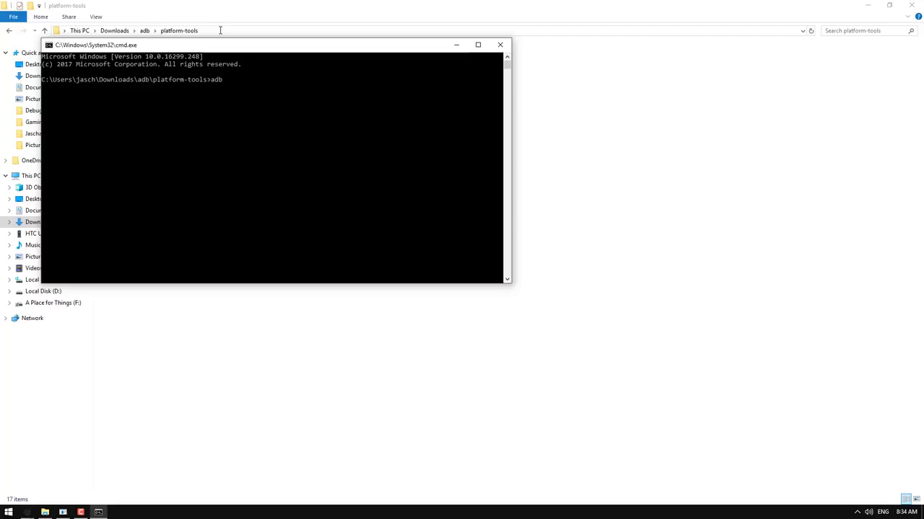
{"action": "type", "text": "devices"}
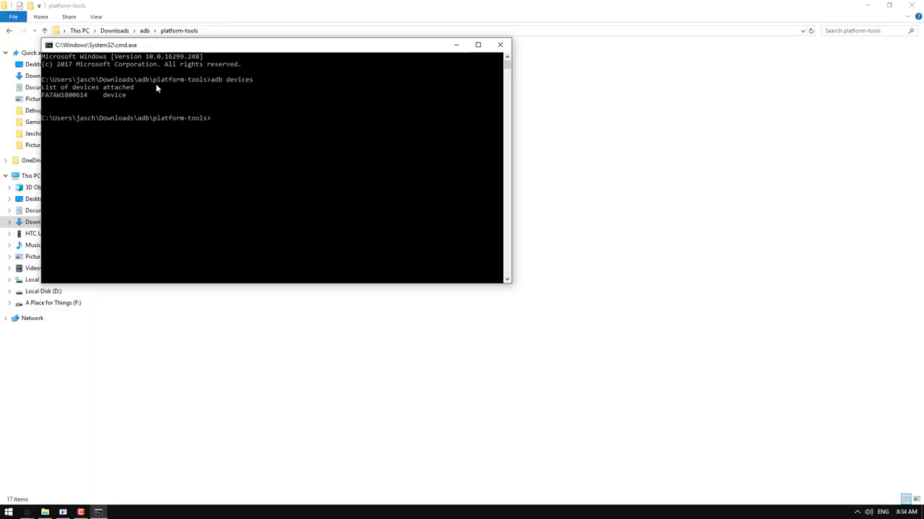
{"action": "mouse_move", "coordinate": [356, 124]}
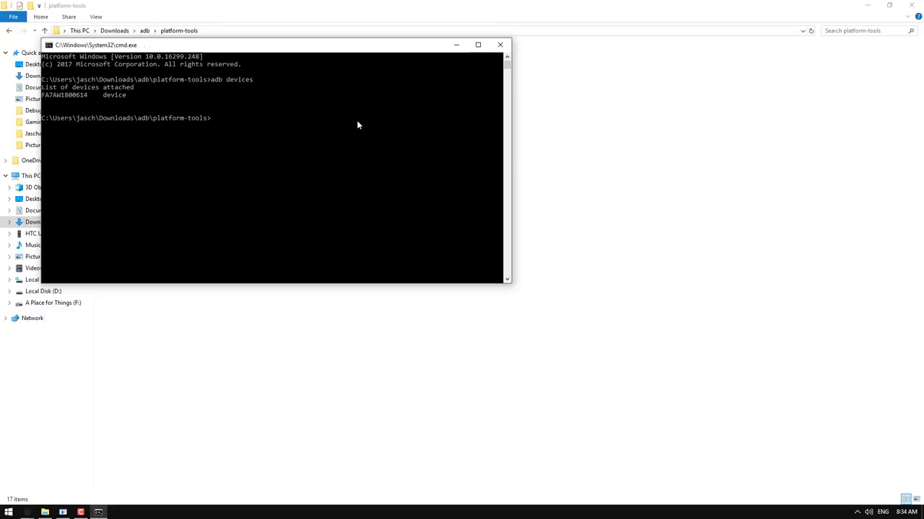
{"action": "type", "text": "adb devices"}
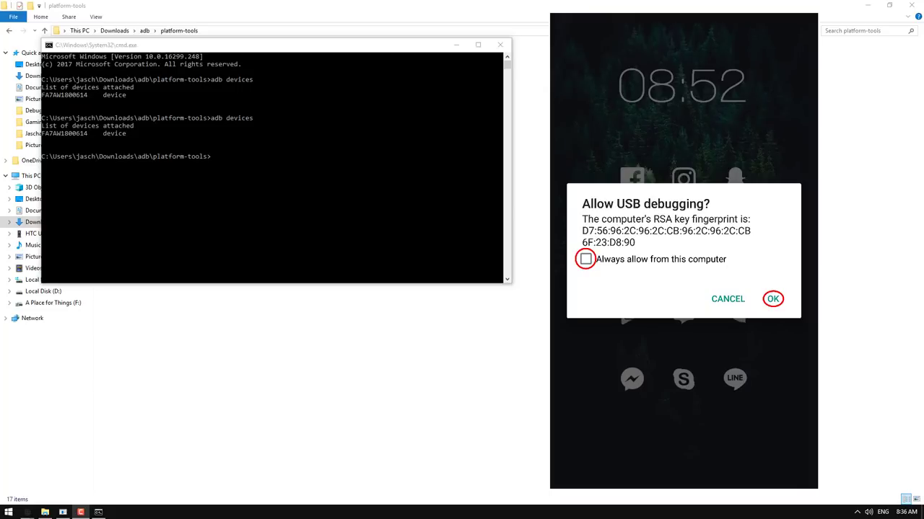
{"action": "left_click", "coordinate": [774, 298]}
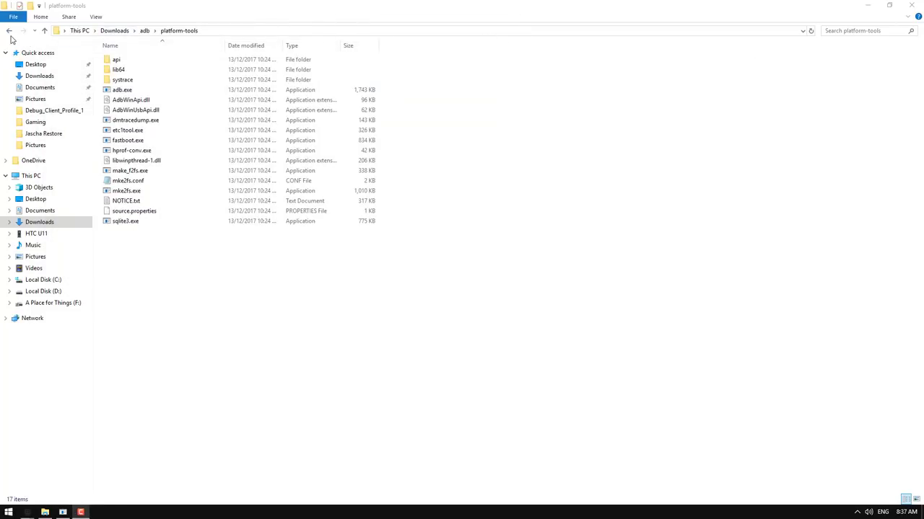
Extract the scrcpy zip in Downloads and copy all of its files.
{"action": "left_click", "coordinate": [10, 30]}
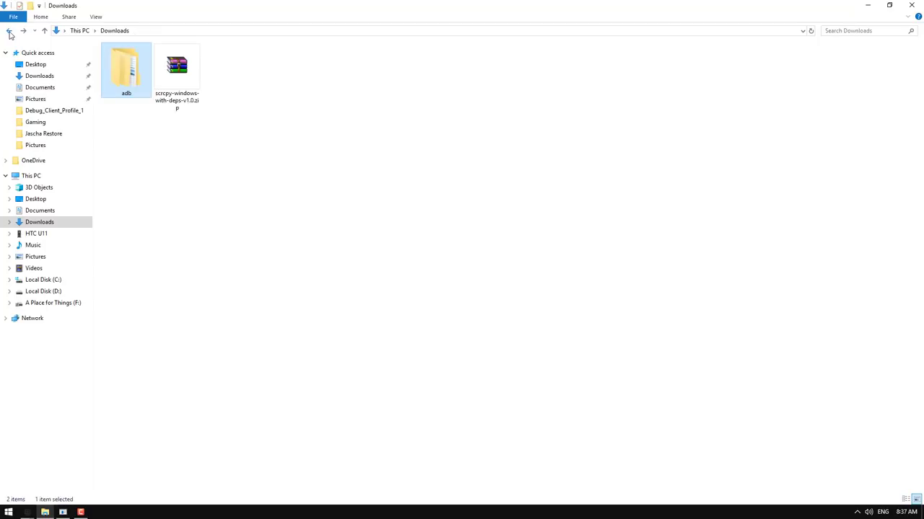
{"action": "right_click", "coordinate": [177, 64]}
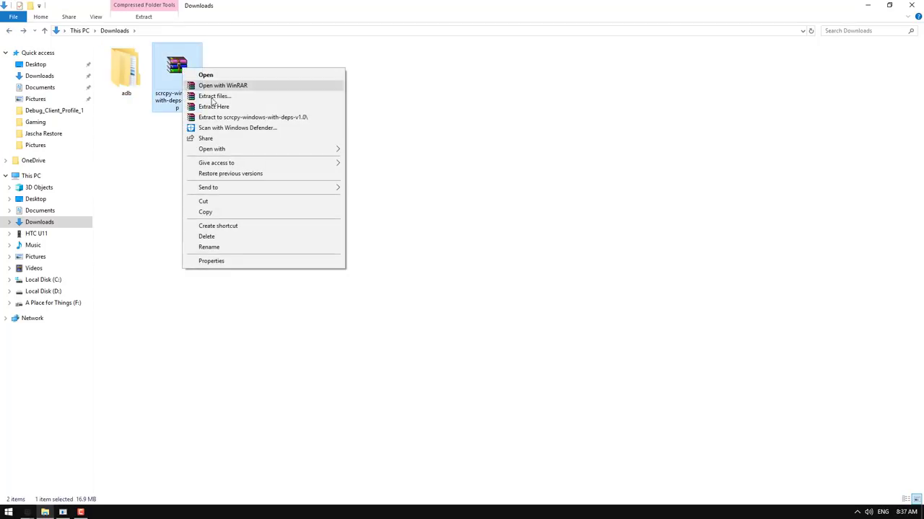
{"action": "left_click", "coordinate": [213, 95]}
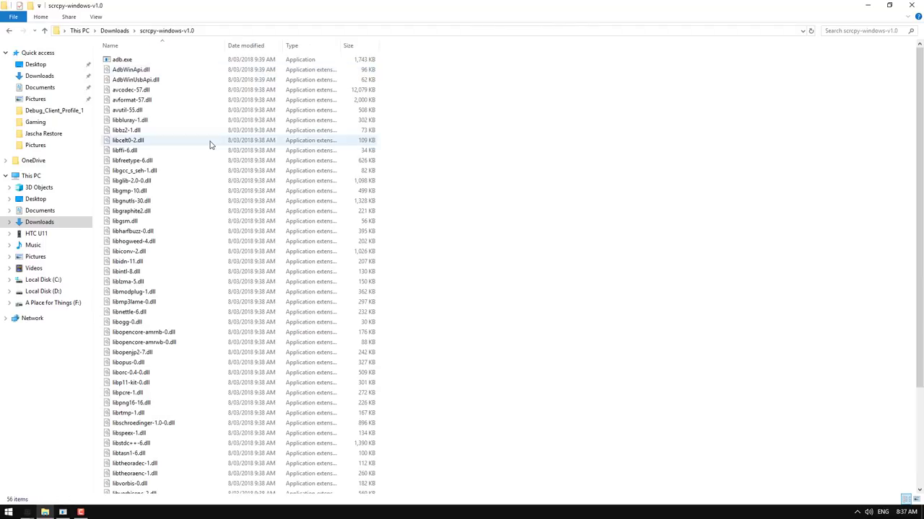
{"action": "key", "text": "ctrl+a"}
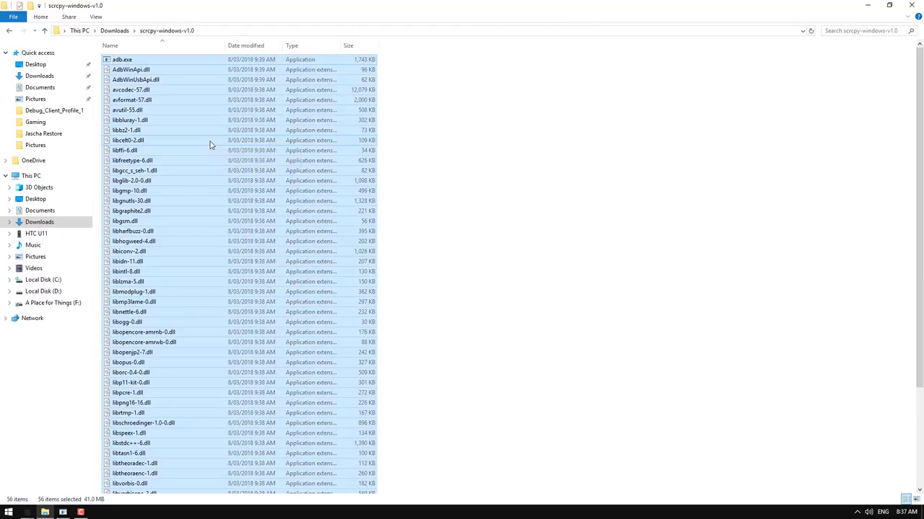
{"action": "right_click", "coordinate": [210, 144]}
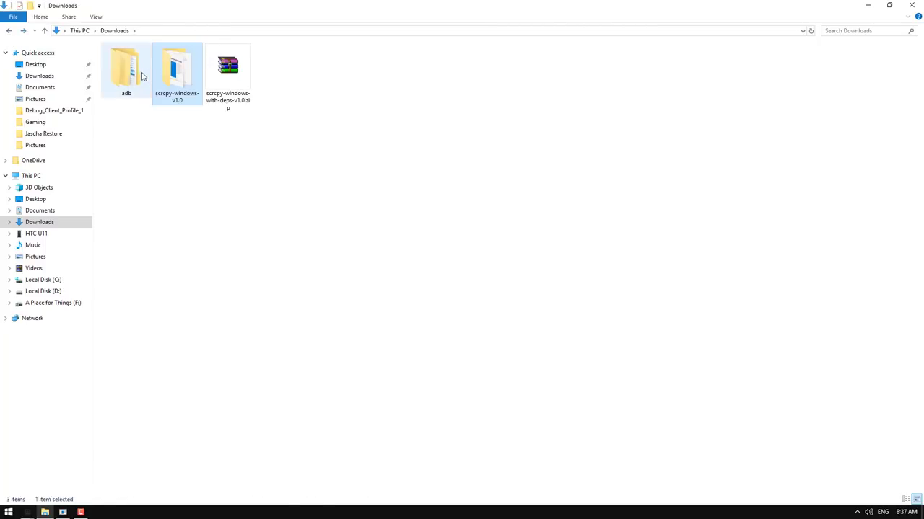
Paste the scrcpy files into adb\platform-tools so it holds 69 items.
{"action": "double_click", "coordinate": [127, 69]}
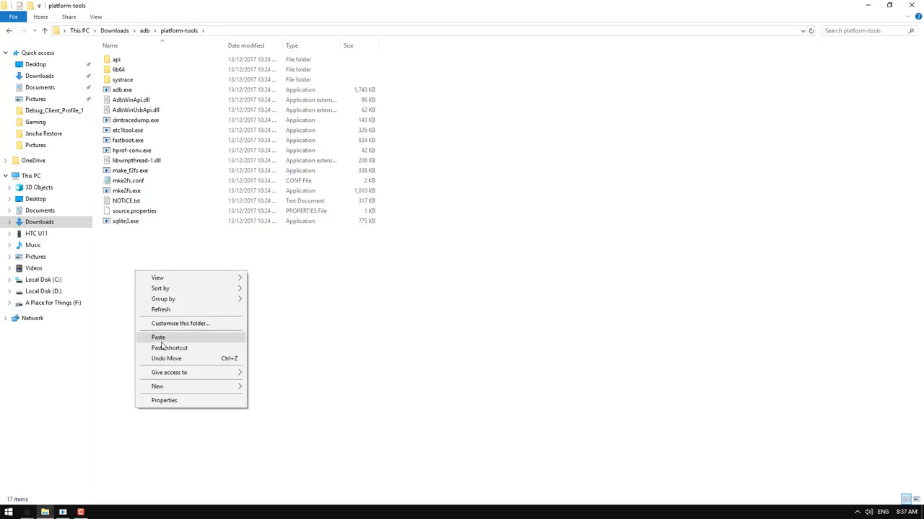
{"action": "left_click", "coordinate": [159, 337]}
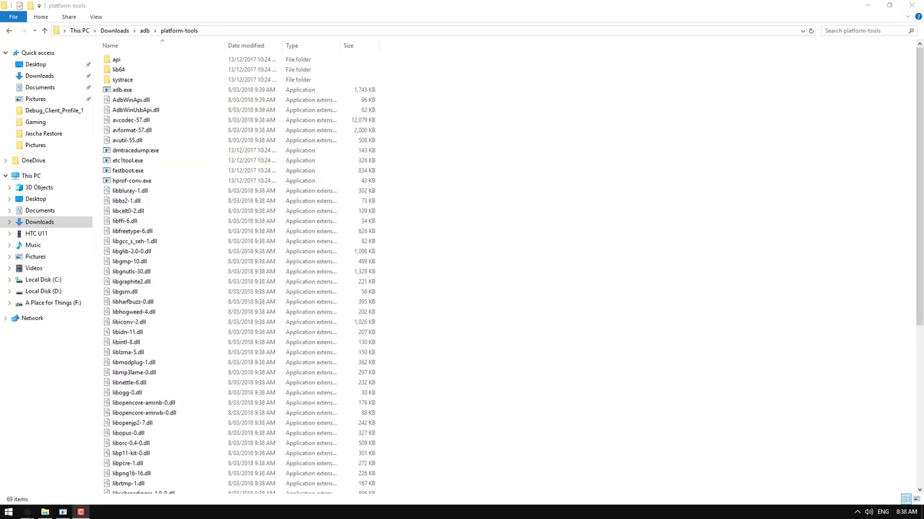
{"action": "scroll", "scroll_direction": "down", "scroll_amount": 3}
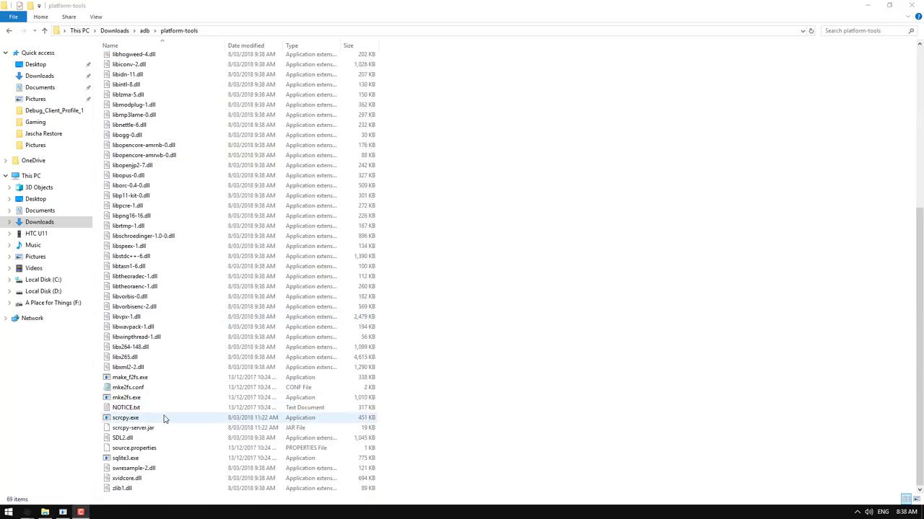
{"action": "left_click", "coordinate": [127, 418]}
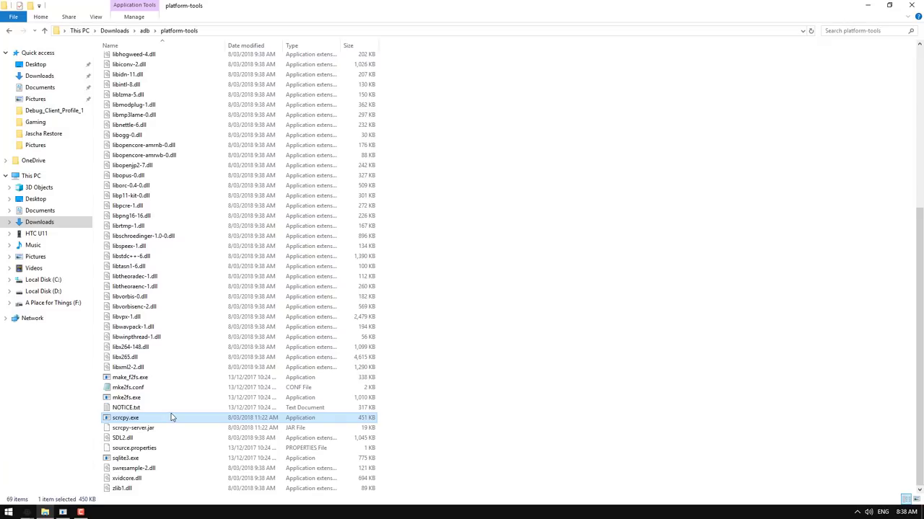
{"action": "mouse_move", "coordinate": [583, 234]}
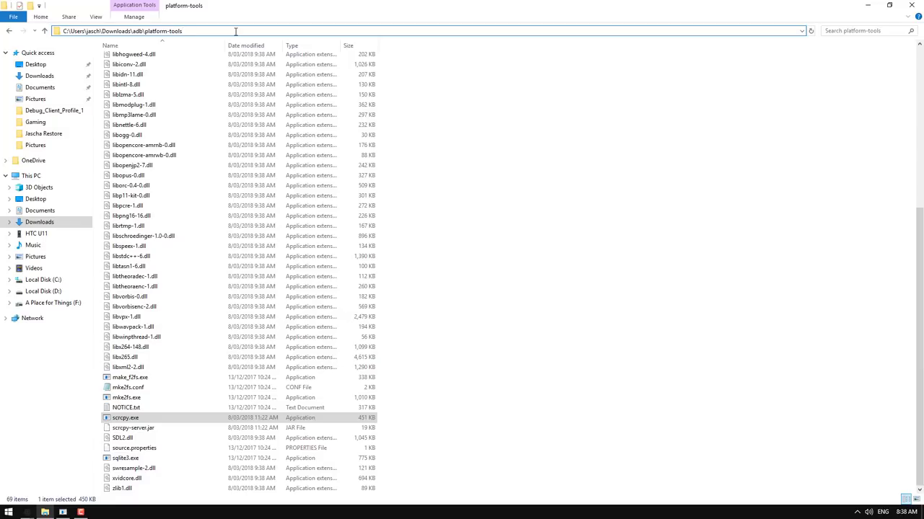
Run scrcpy.exe from a prompt at platform-tools to mirror the phone's lock screen, then close it.
{"action": "type", "text": "cmd"}
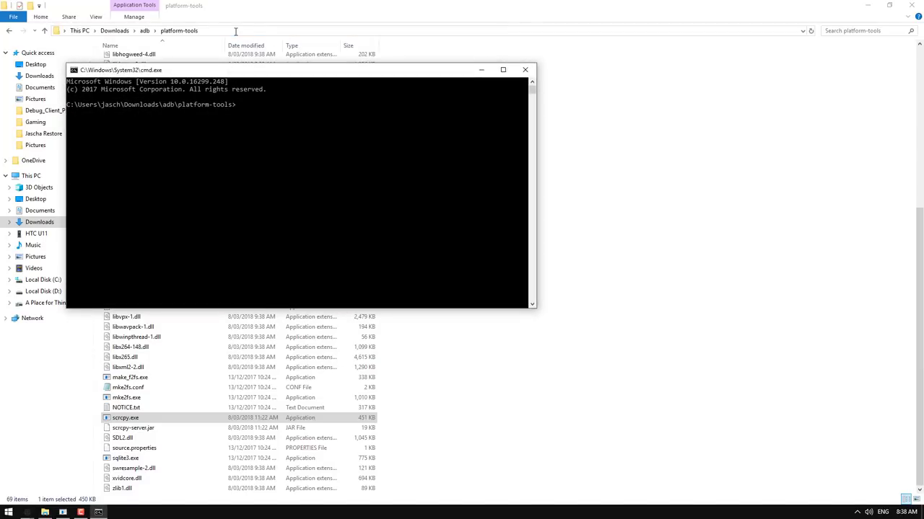
{"action": "type", "text": "sc"}
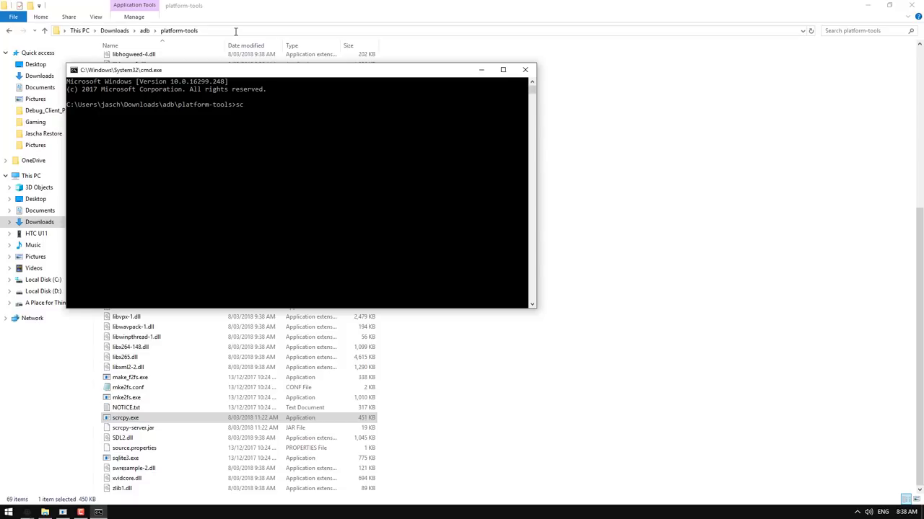
{"action": "type", "text": "rcpy.exe"}
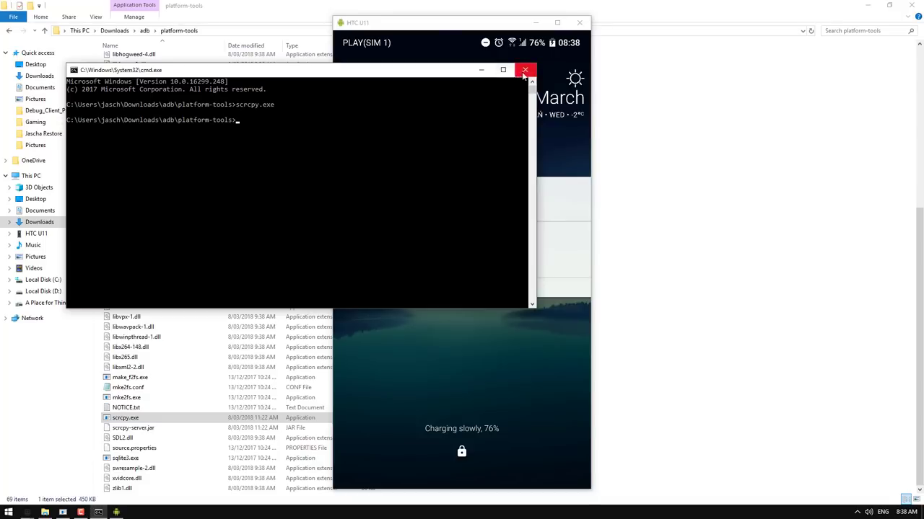
{"action": "left_click", "coordinate": [525, 69]}
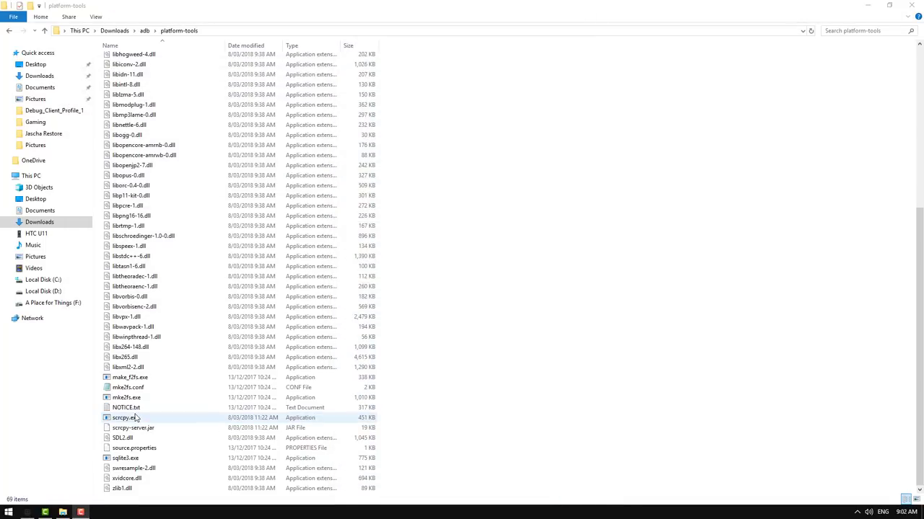
Create a 'scrcpy.exe - Shortcut' in the platform-tools folder.
{"action": "left_click", "coordinate": [127, 418]}
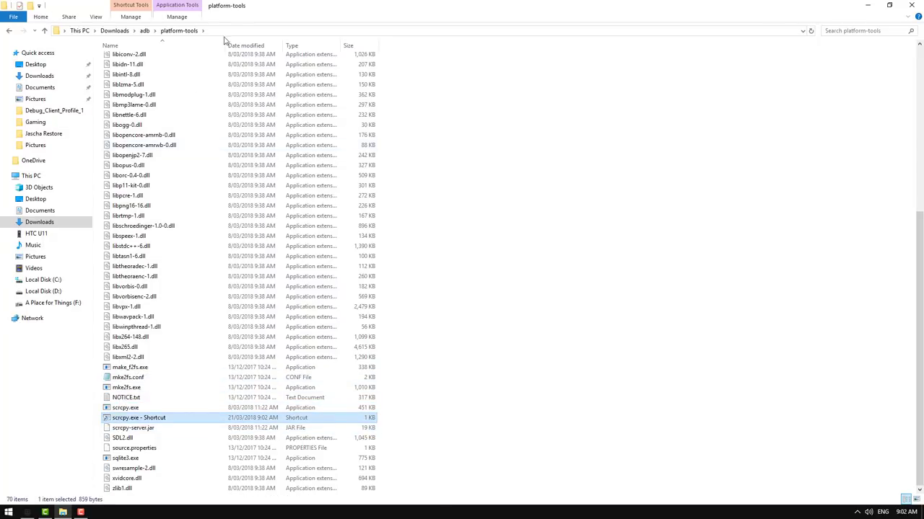
{"action": "mouse_move", "coordinate": [214, 35]}
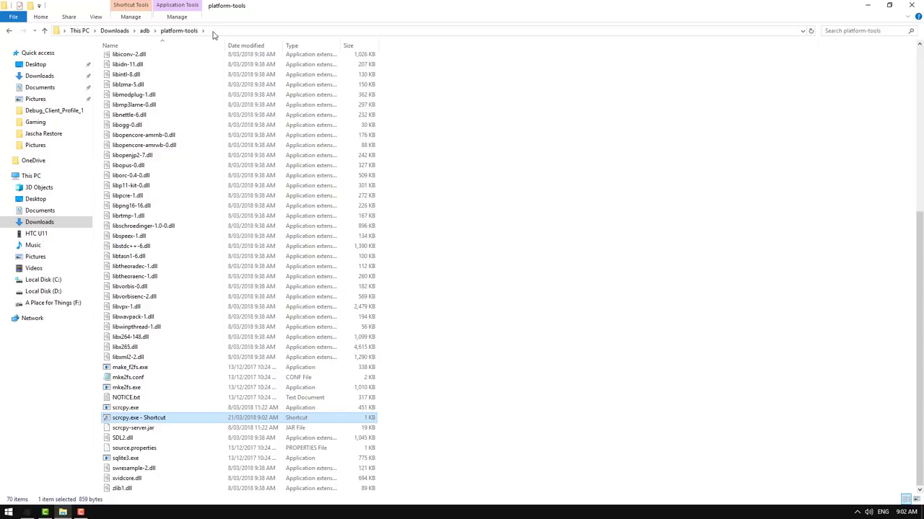
{"action": "mouse_move", "coordinate": [622, 124]}
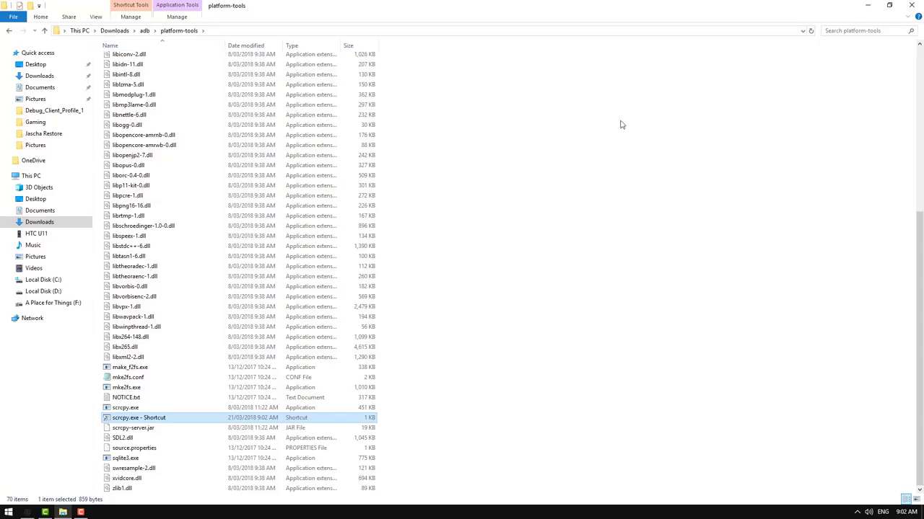